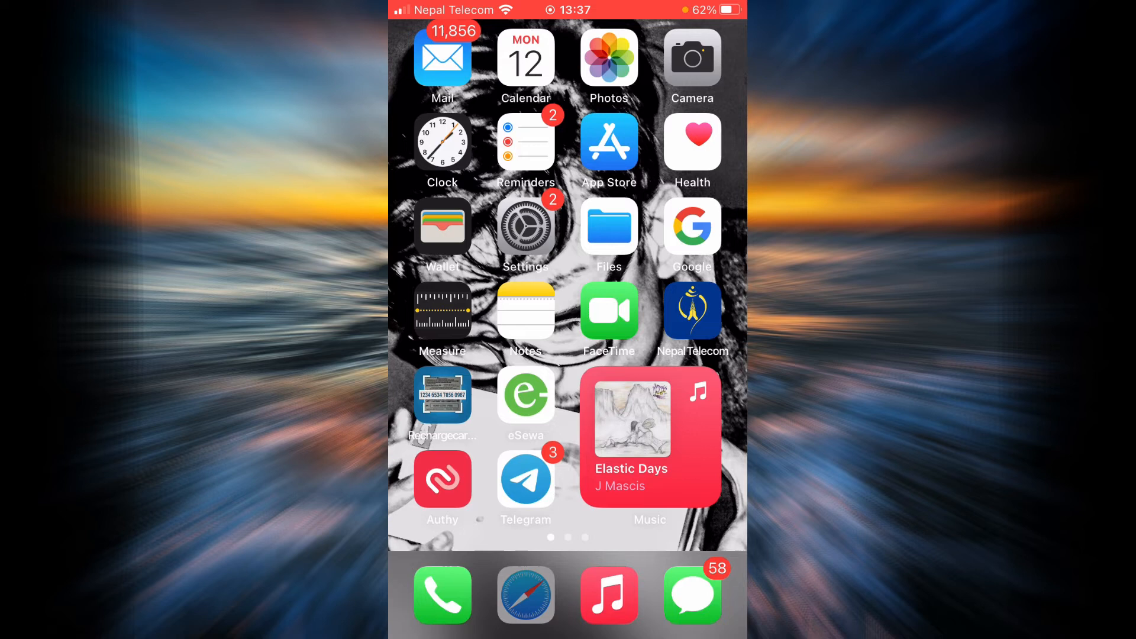
Launch Safari from the dock, landing on the Google home page
click(526, 594)
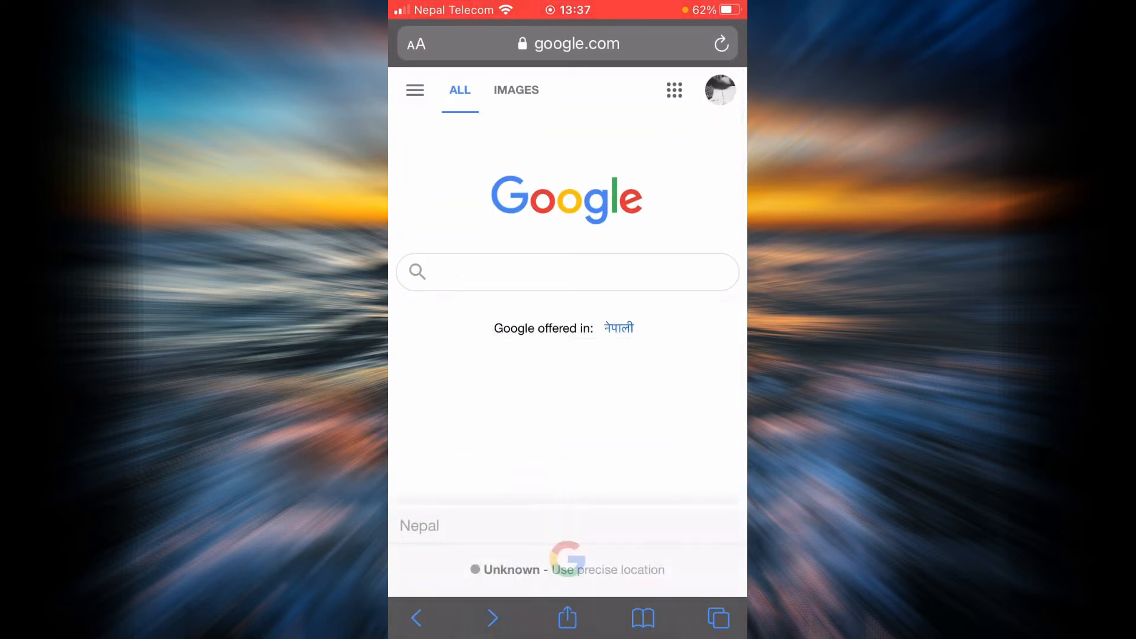
Google 'wells fargo' and follow the result to wellsfargo.com
click(567, 272)
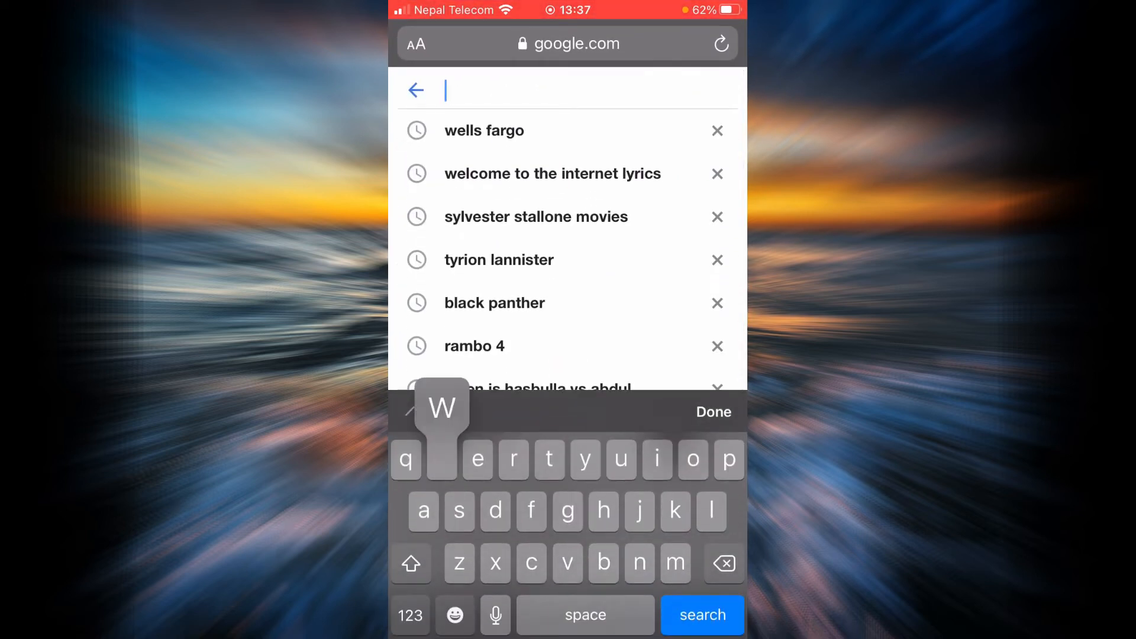
text(wells)
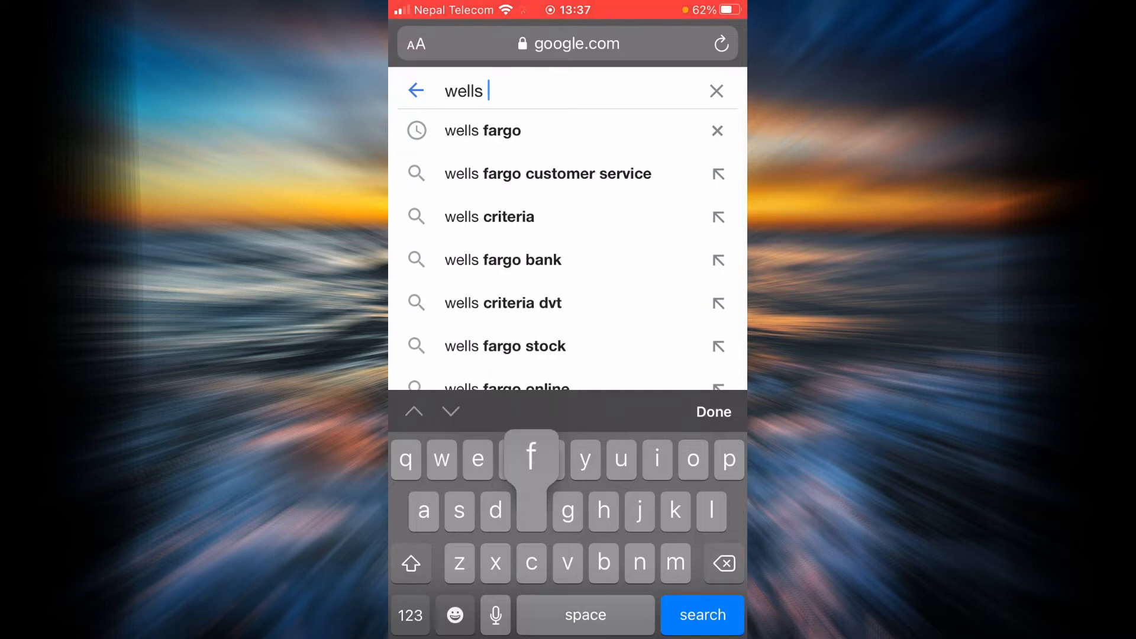
text(fargo)
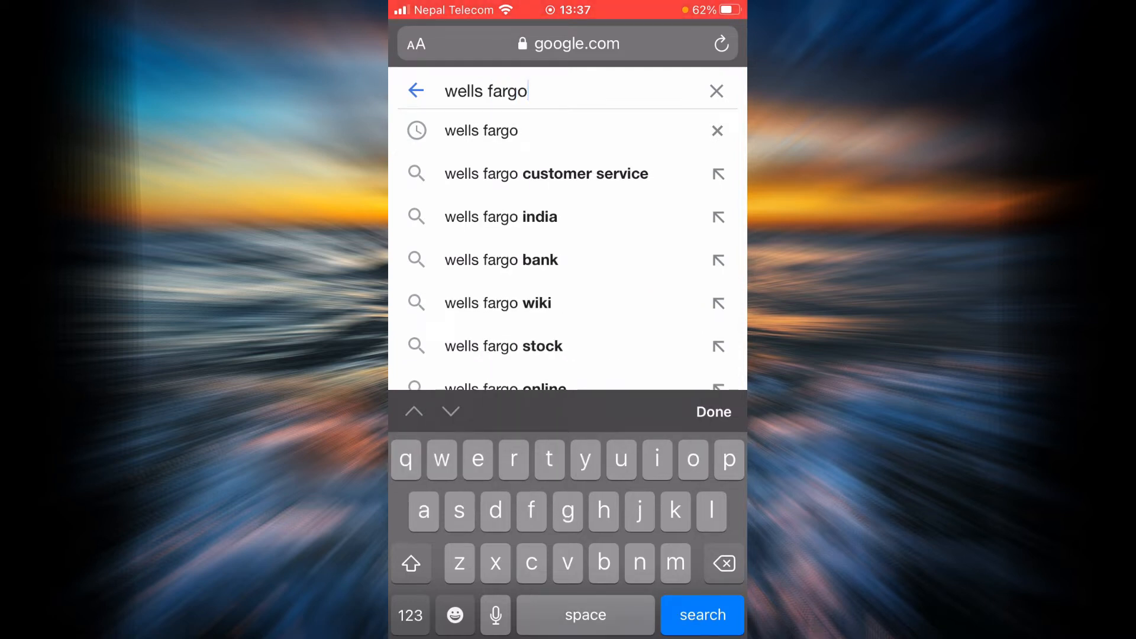
click(700, 615)
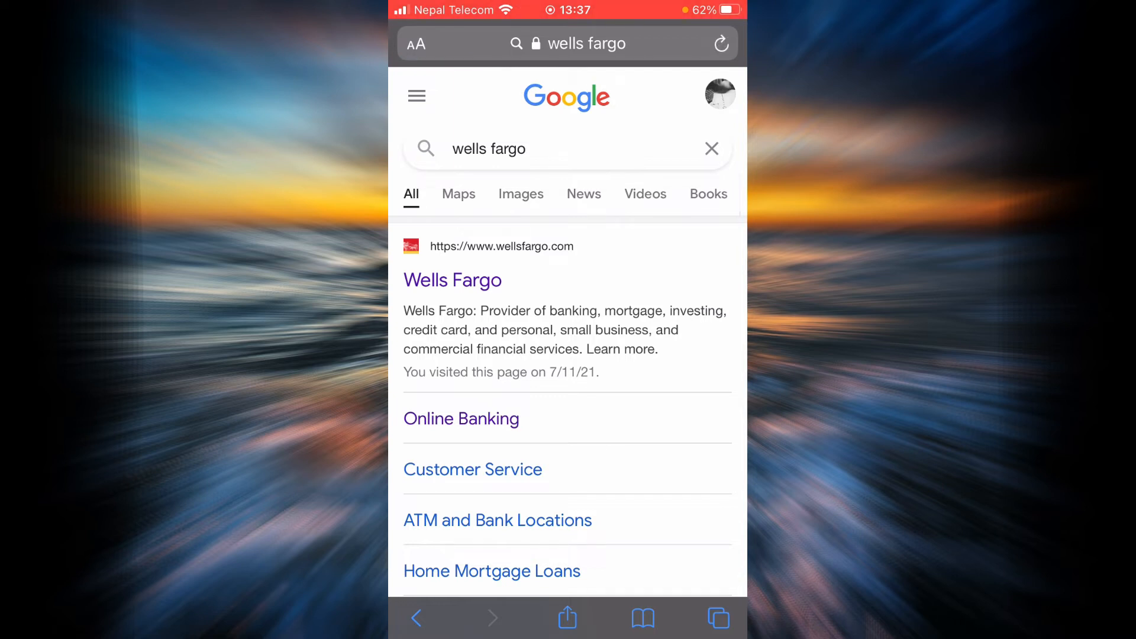
click(452, 280)
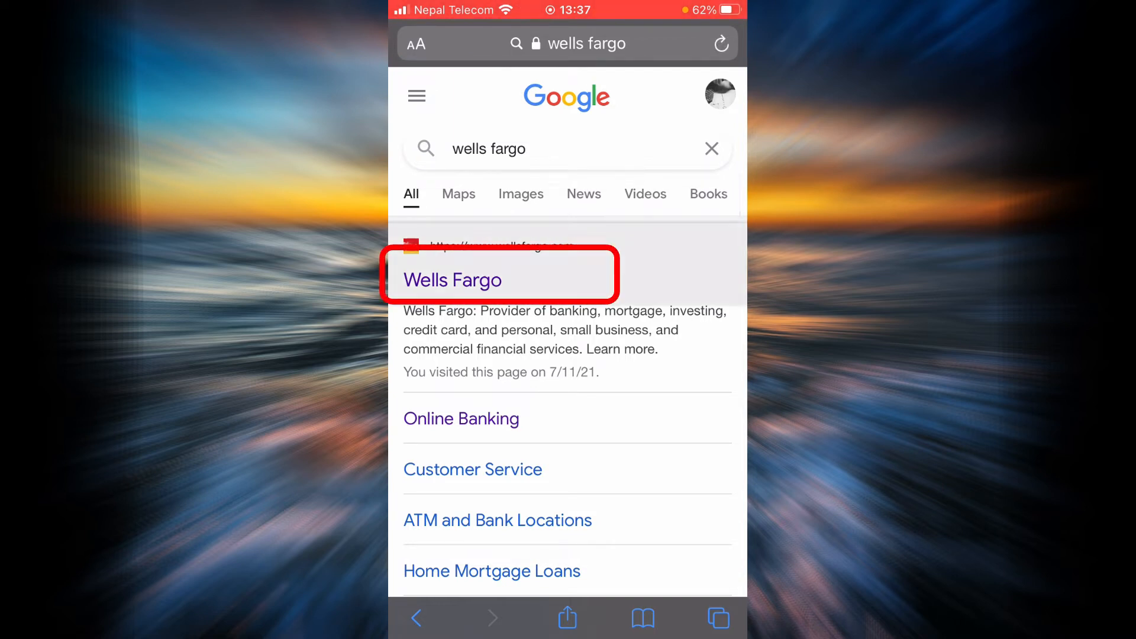
click(452, 280)
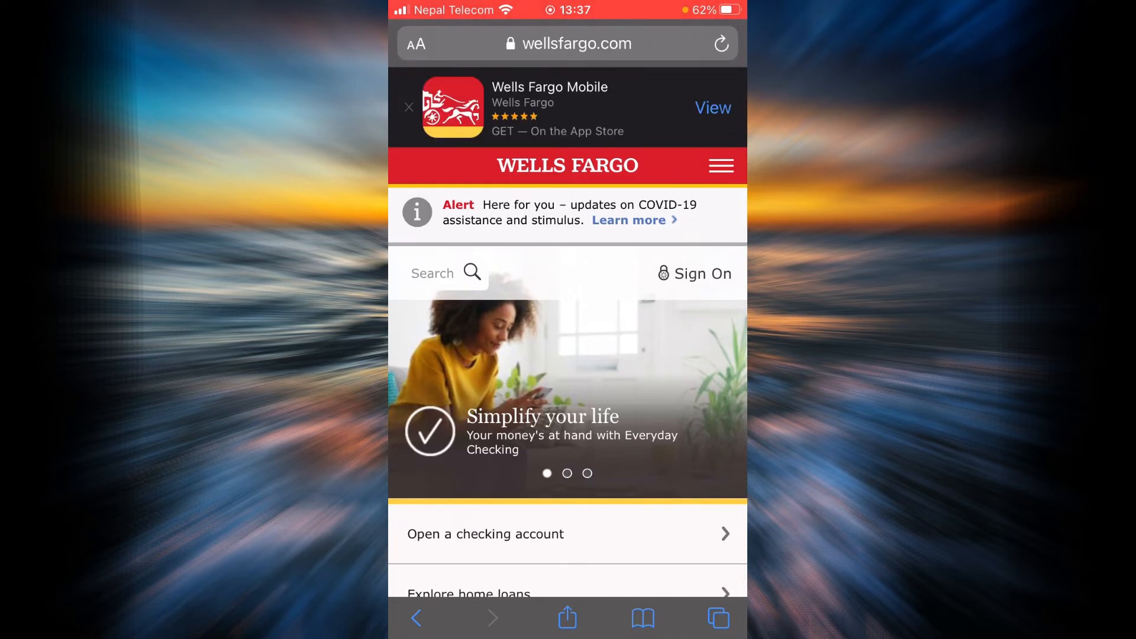
Start Sign On on wellsfargo.com, bringing up the mobile app promotion prompt
click(701, 274)
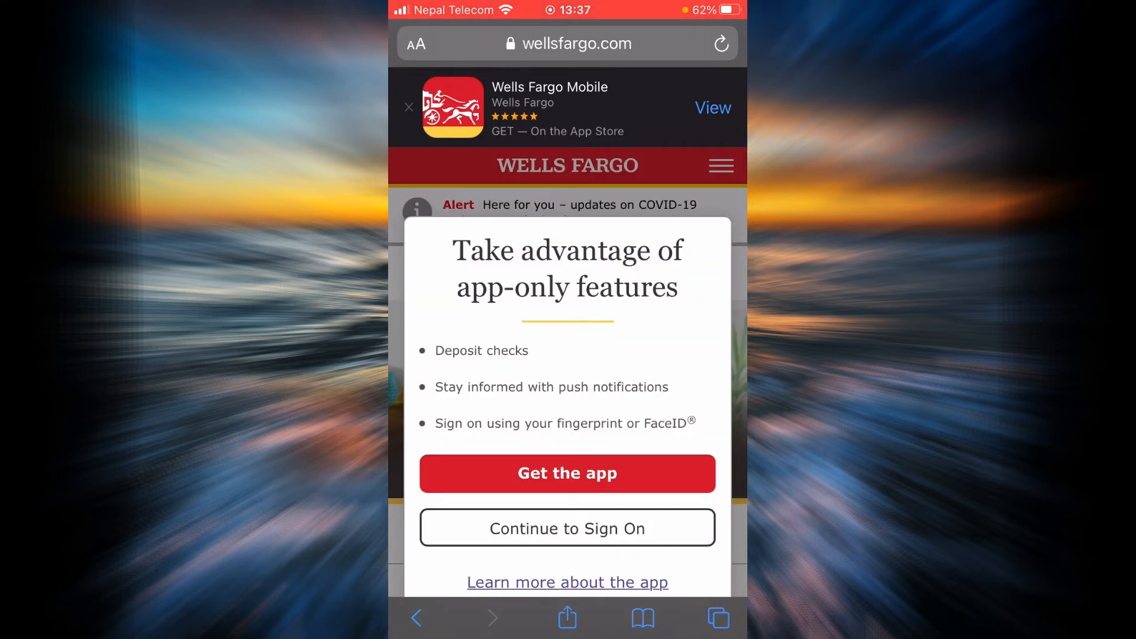
scroll(down, 3)
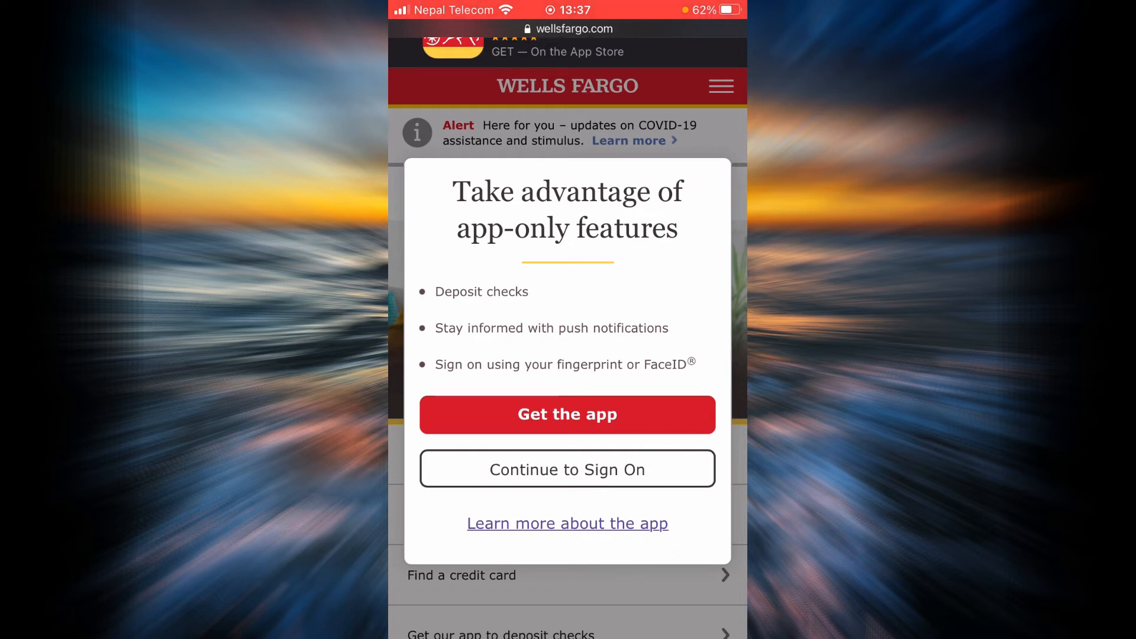
click(568, 469)
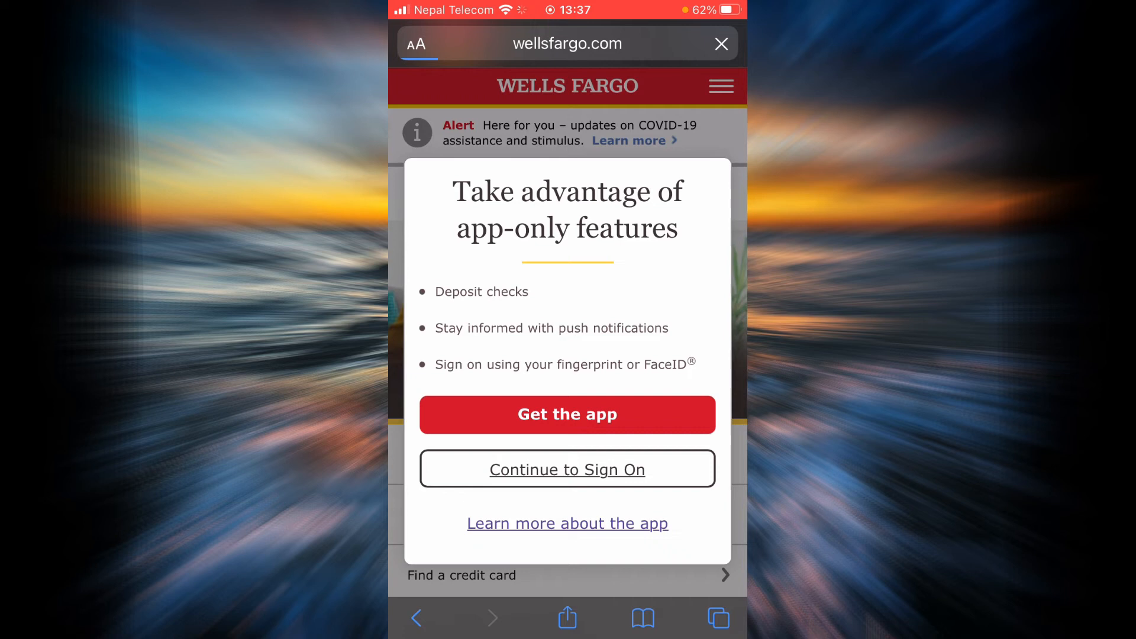
Continue to the sign-on form, check Save username, and dismiss the shared-device warning
click(567, 469)
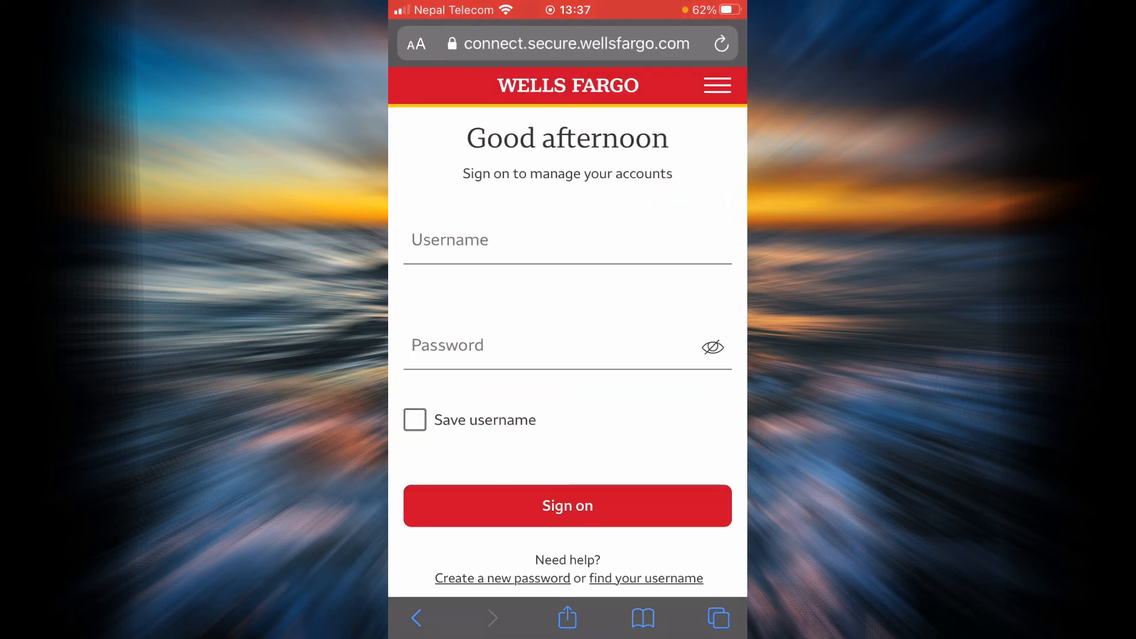
click(568, 239)
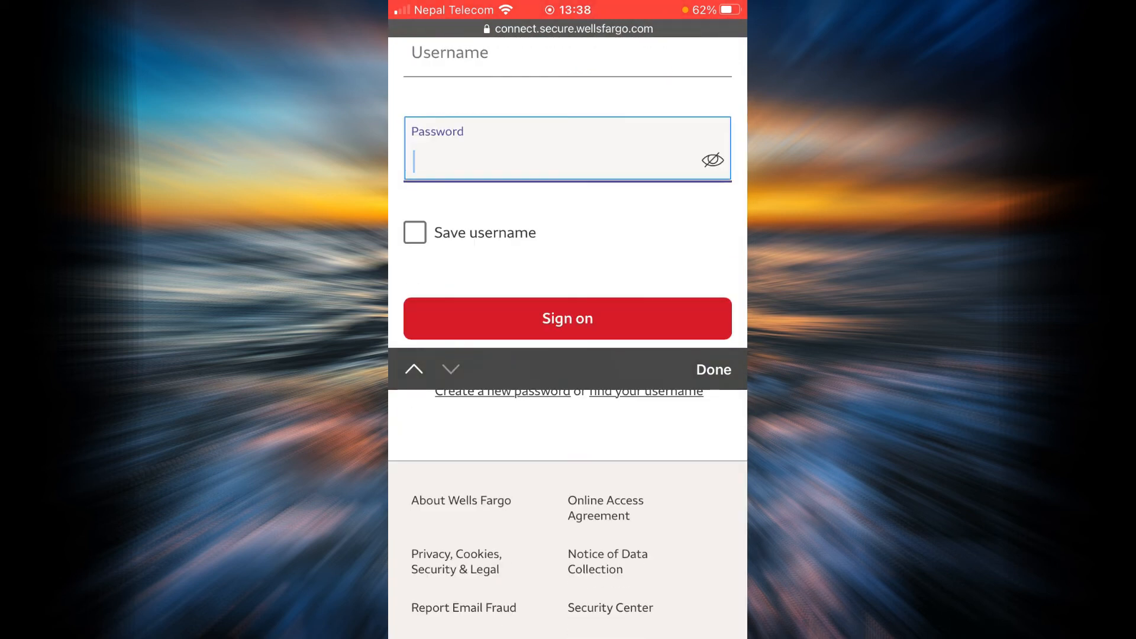
click(414, 233)
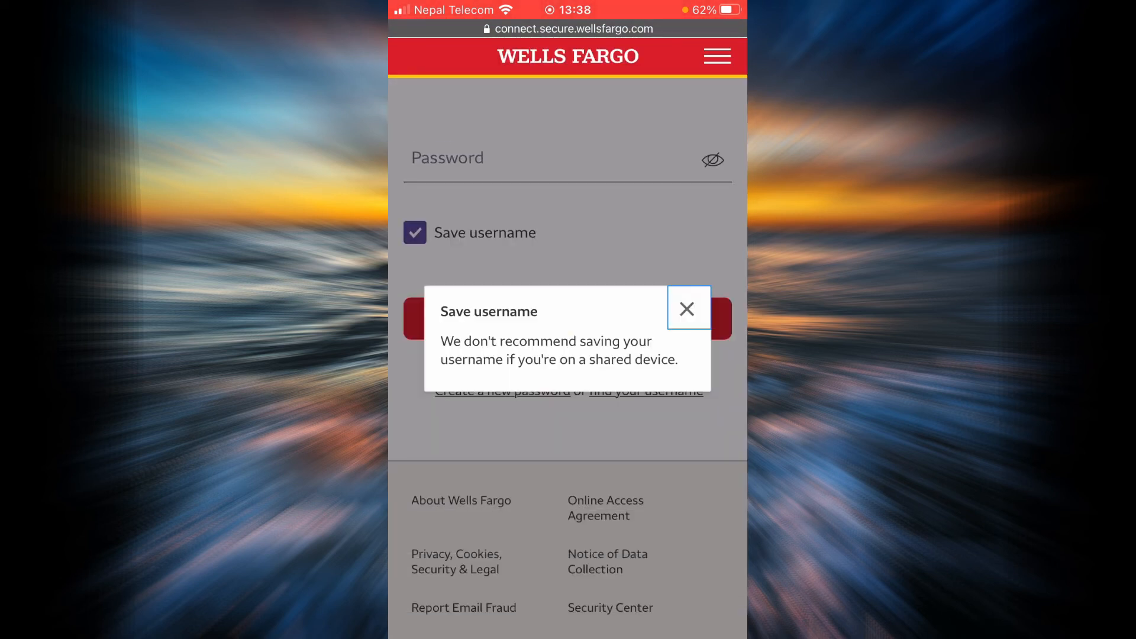
click(687, 307)
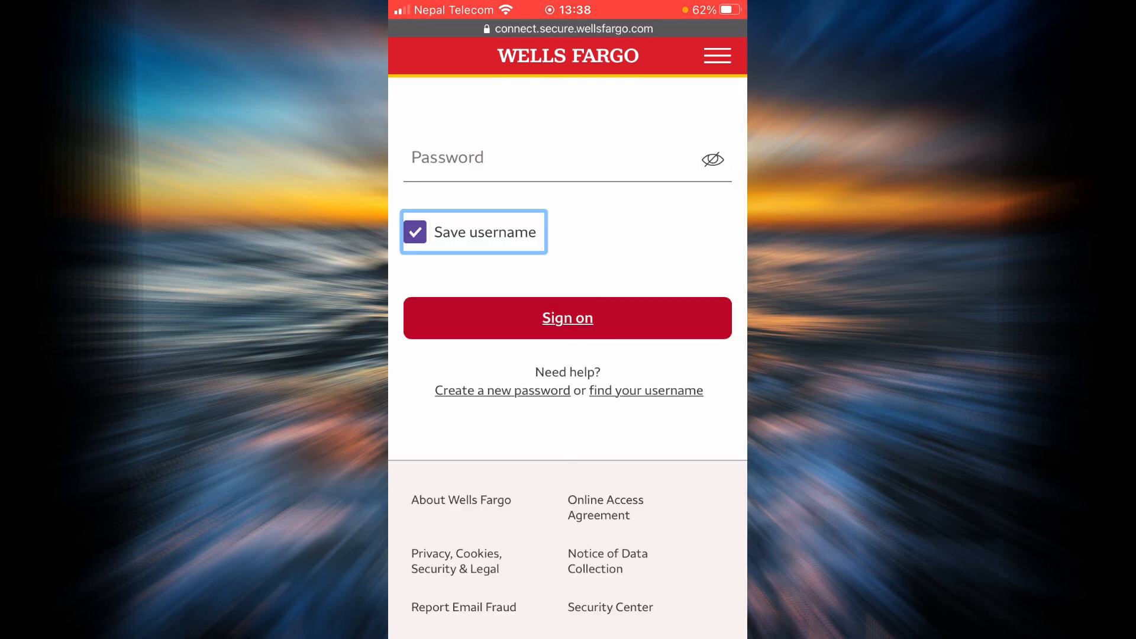